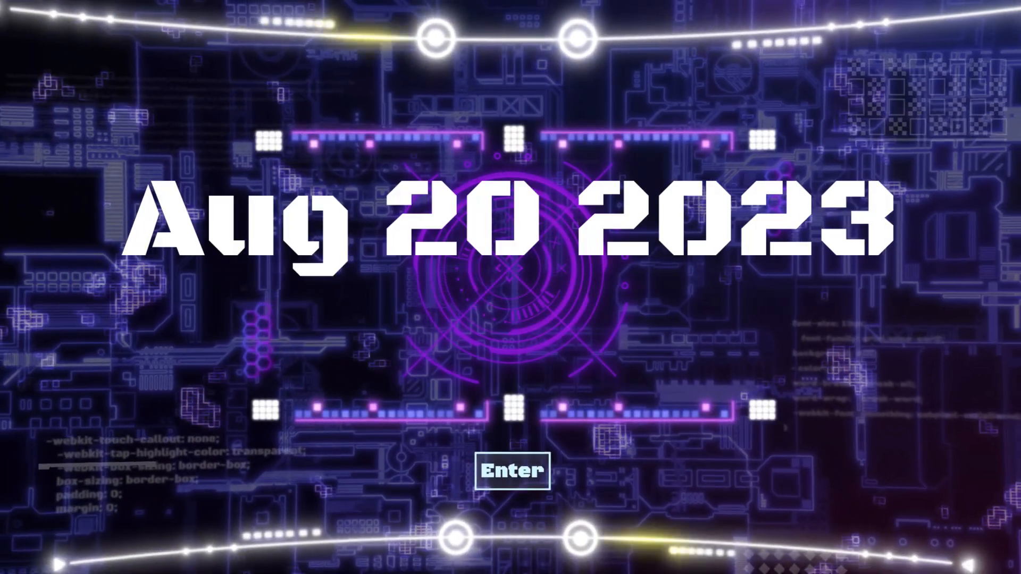
Step: Proceed past the Aug 20 2023 splash page via Enter into the swirling blue scene
click(513, 470)
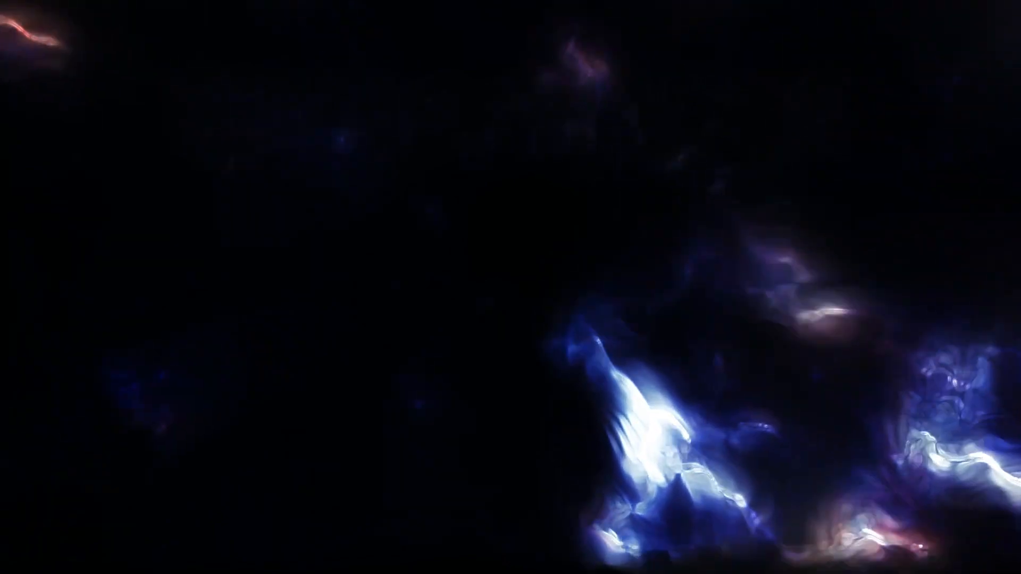